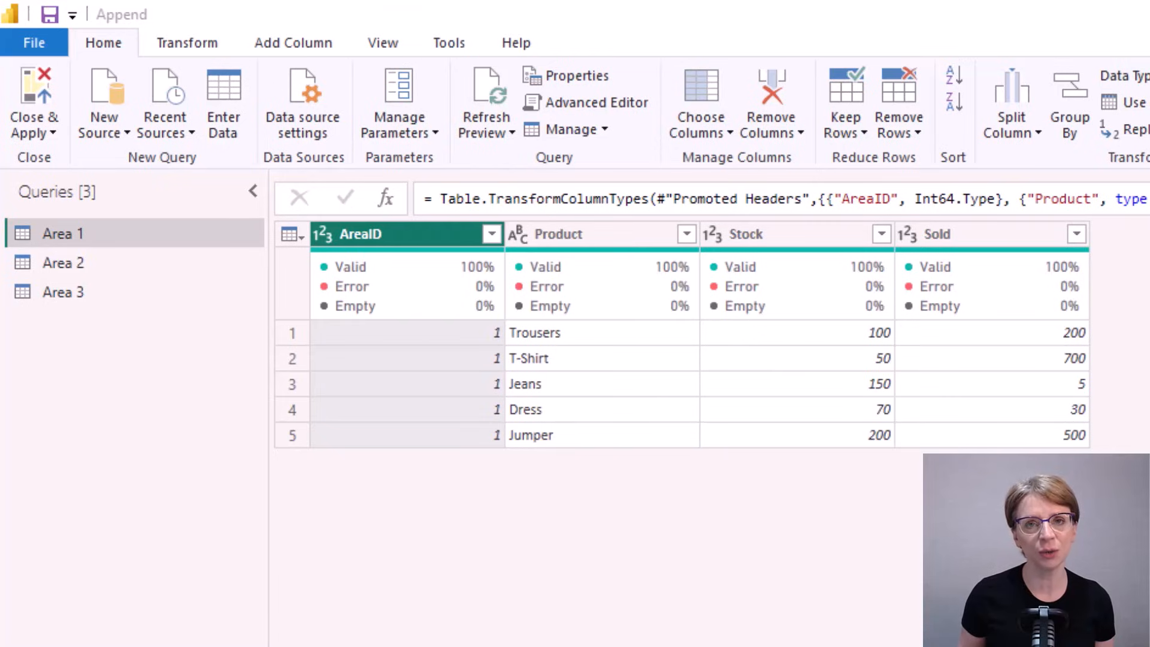
- Remove the Month column from Area 2 and rename Area ID to AreaID
click(360, 234)
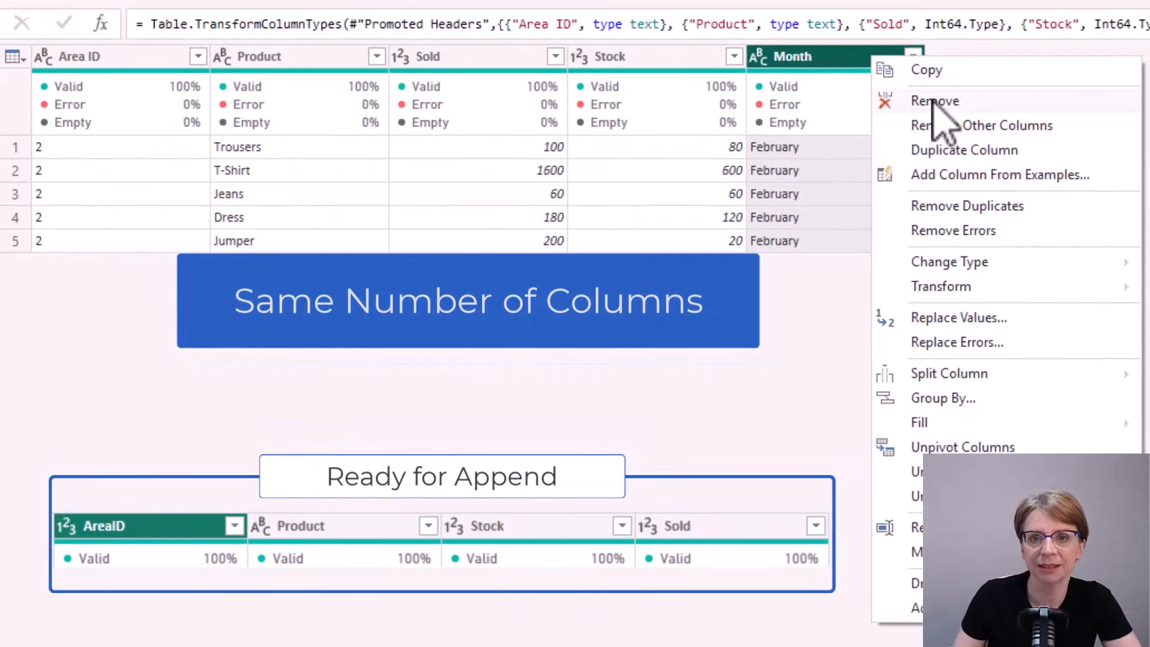
click(936, 101)
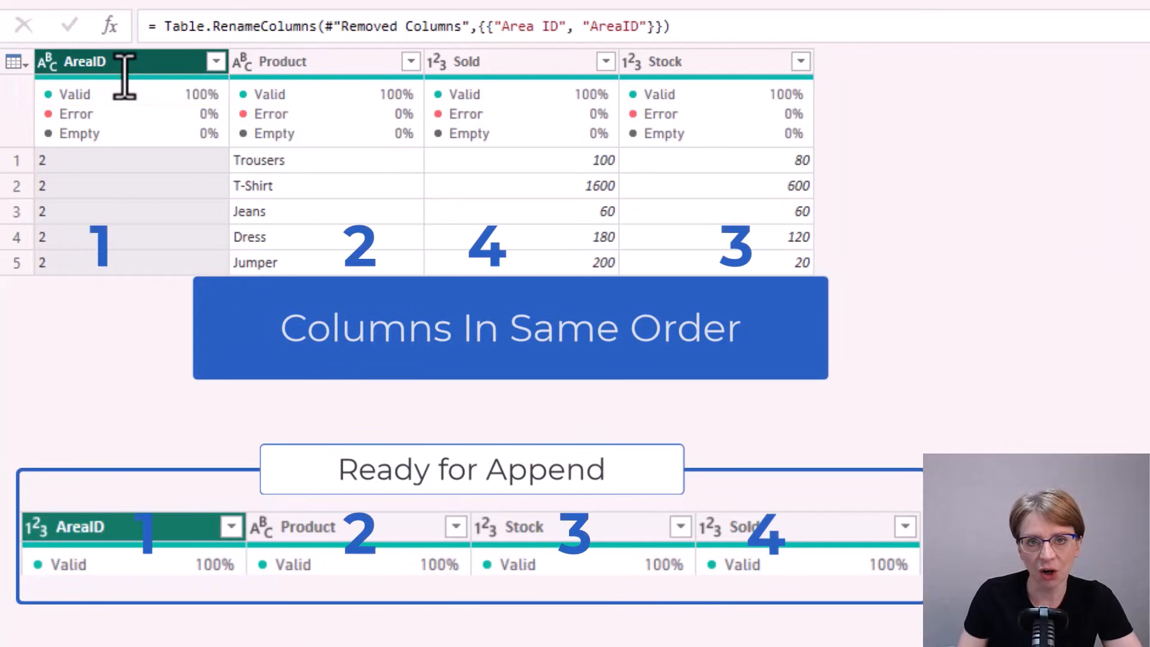
mouse_move(176, 158)
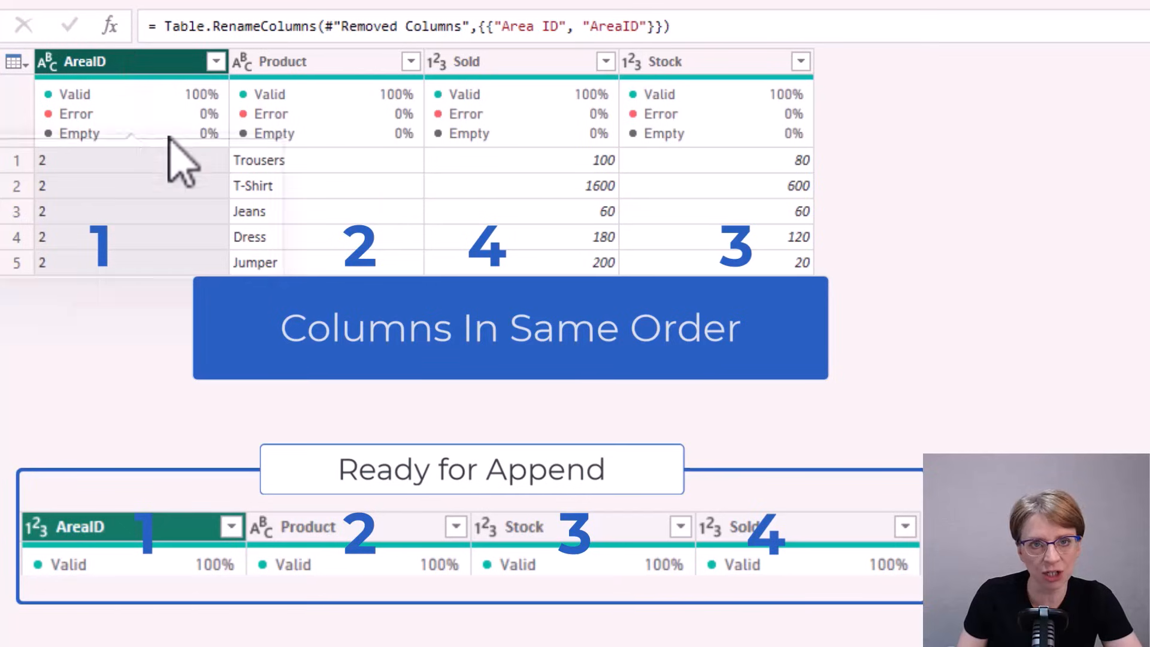
- Move Stock before Sold and set AreaID to Whole Number so Area 2 matches Area 1
click(697, 61)
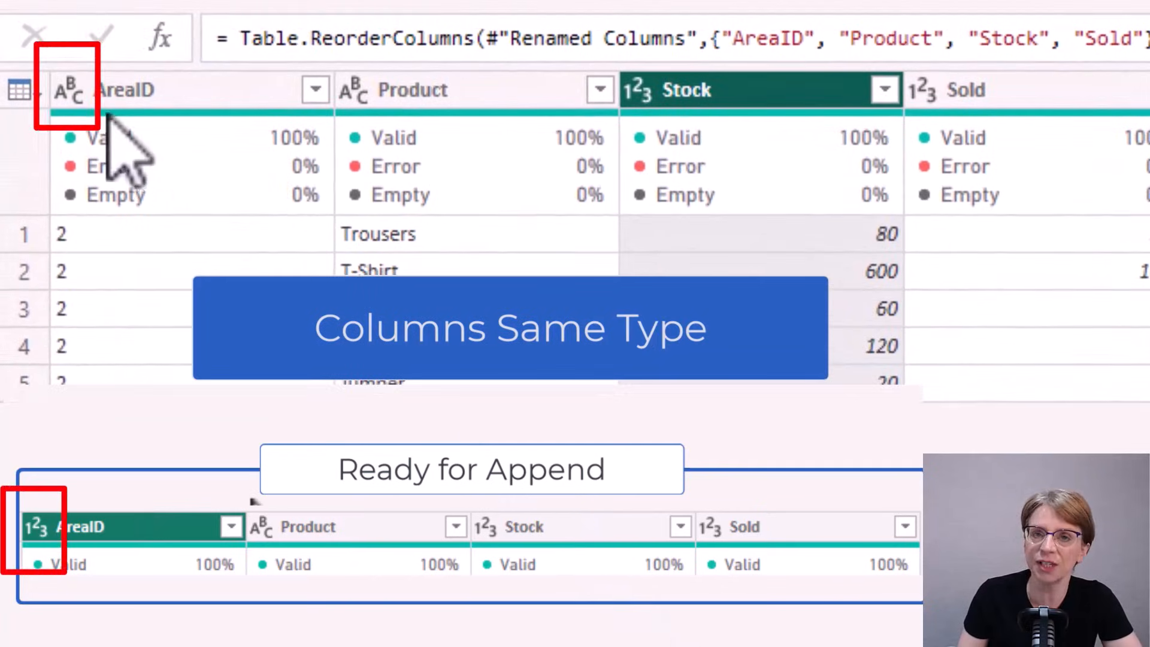
click(67, 90)
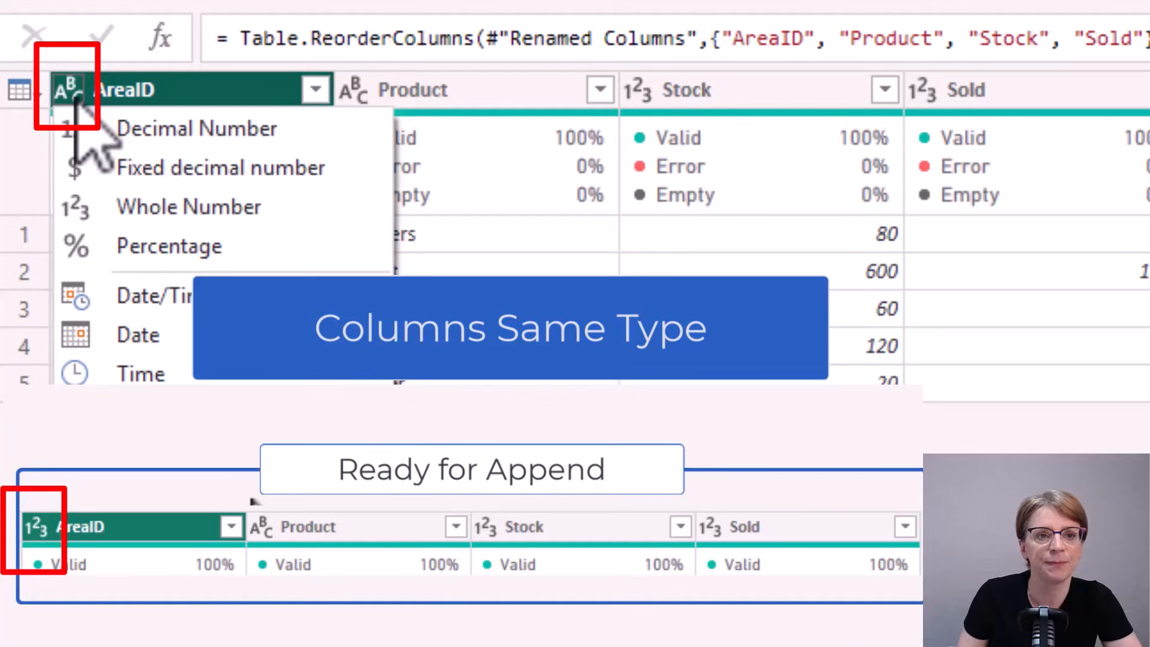
click(188, 206)
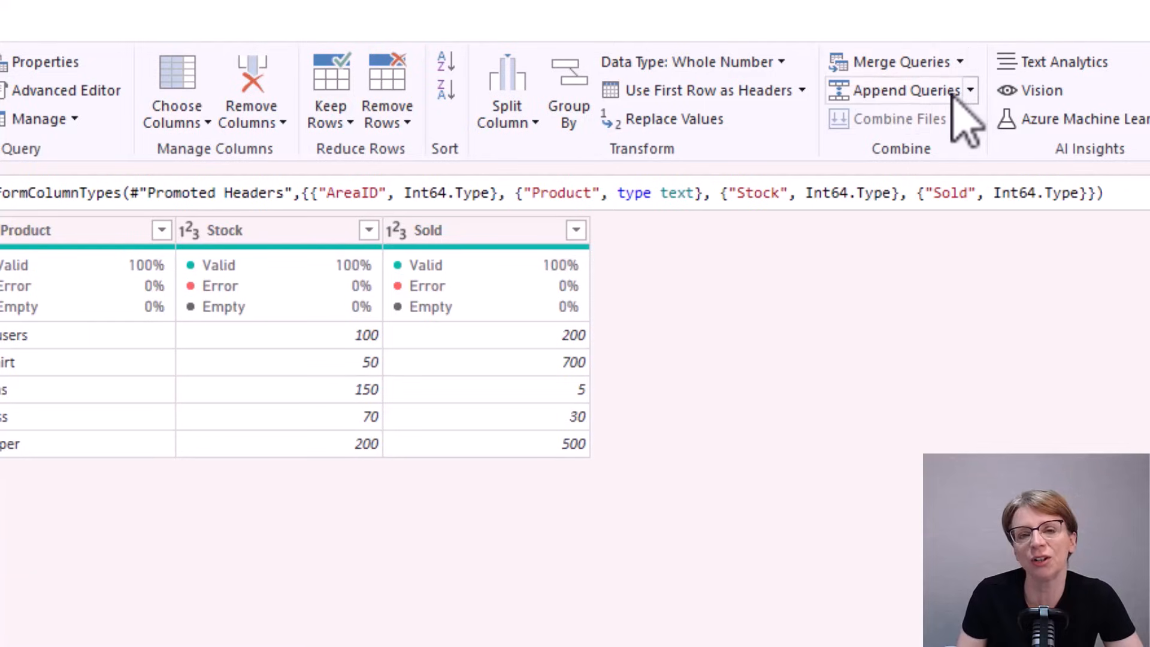
- Start Append Queries as New with Area 1 as the first table
click(969, 90)
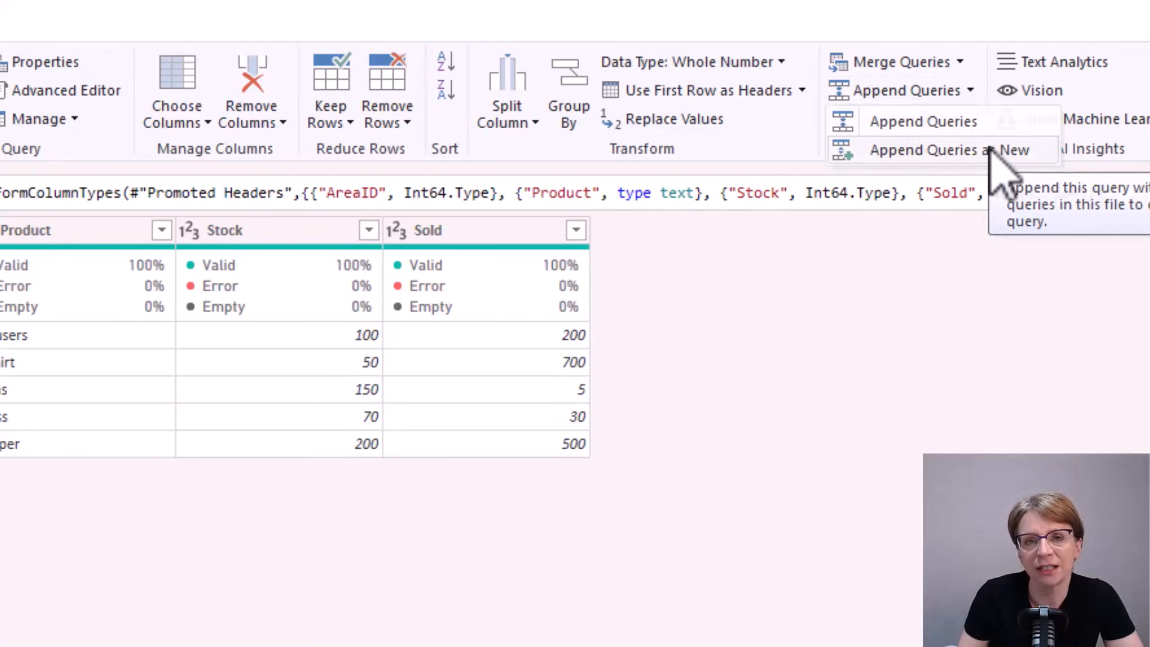
click(941, 150)
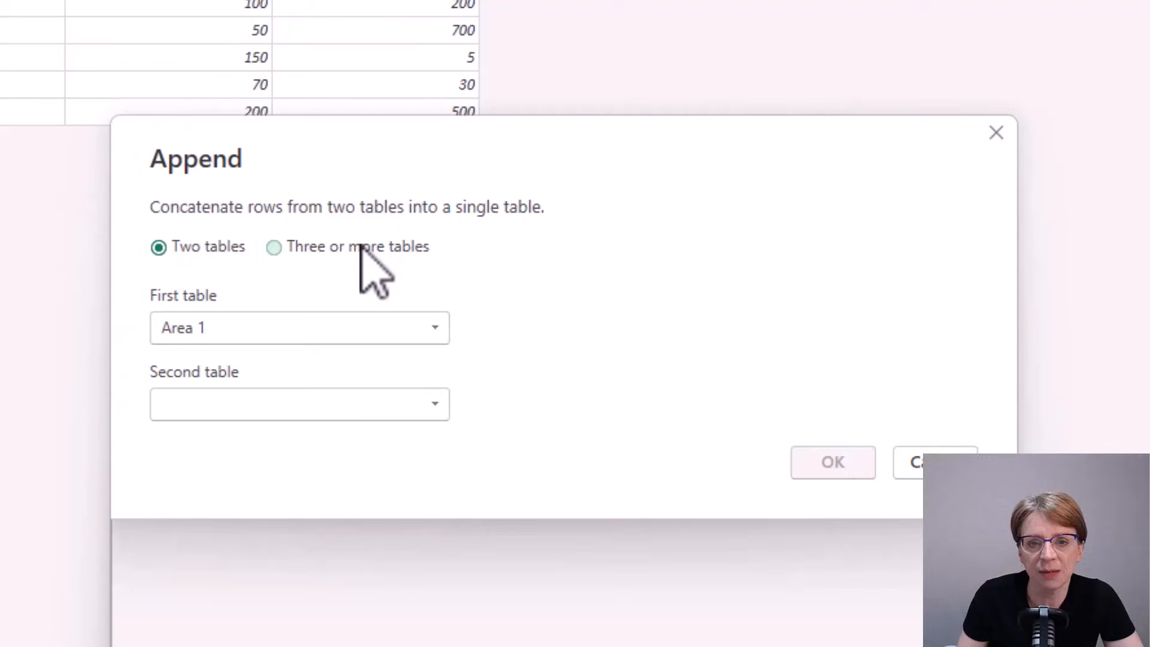
- Append three or more tables, adding Area 2 and Area 3 to Area 1, creating Append1
click(273, 246)
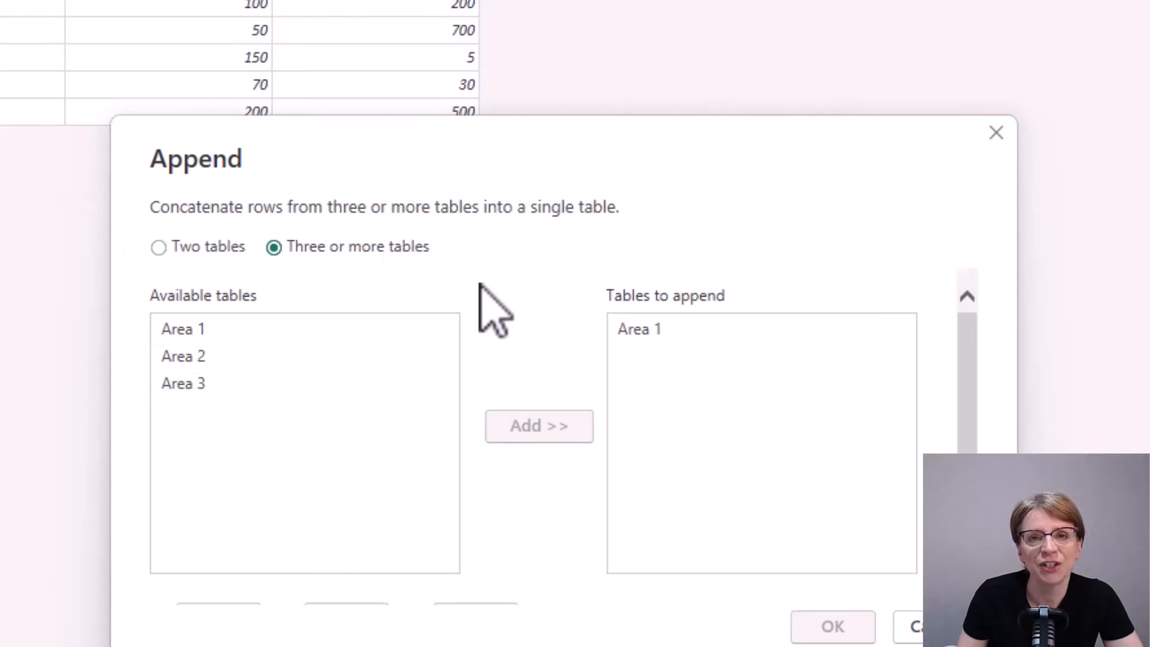
click(183, 356)
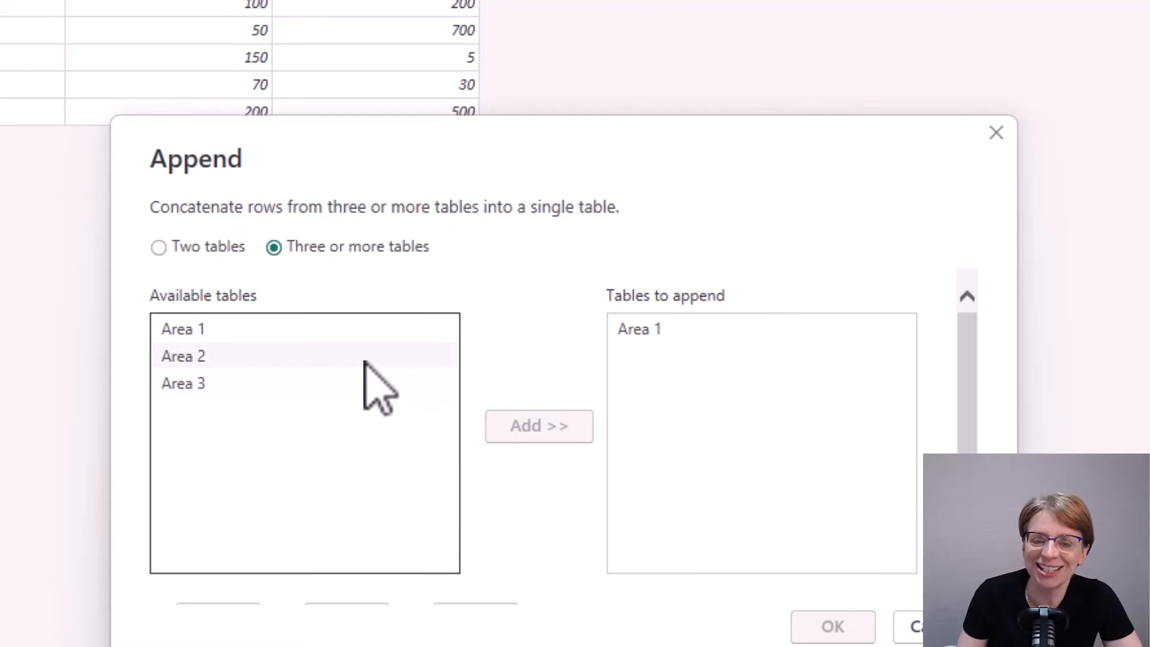
click(538, 425)
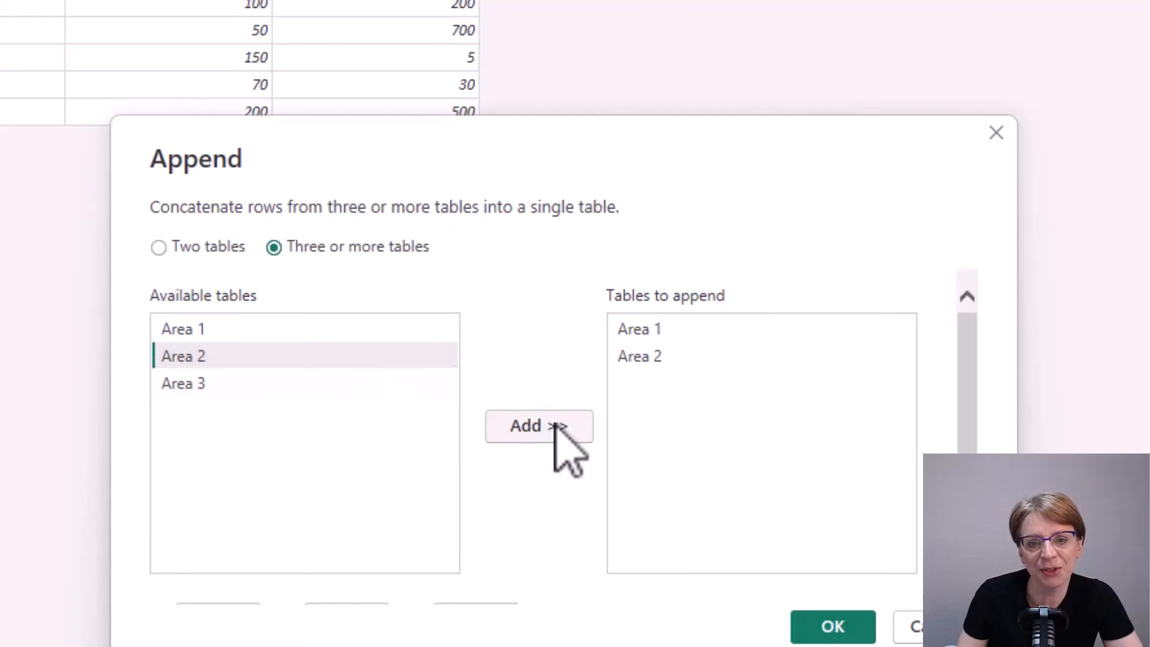
click(539, 425)
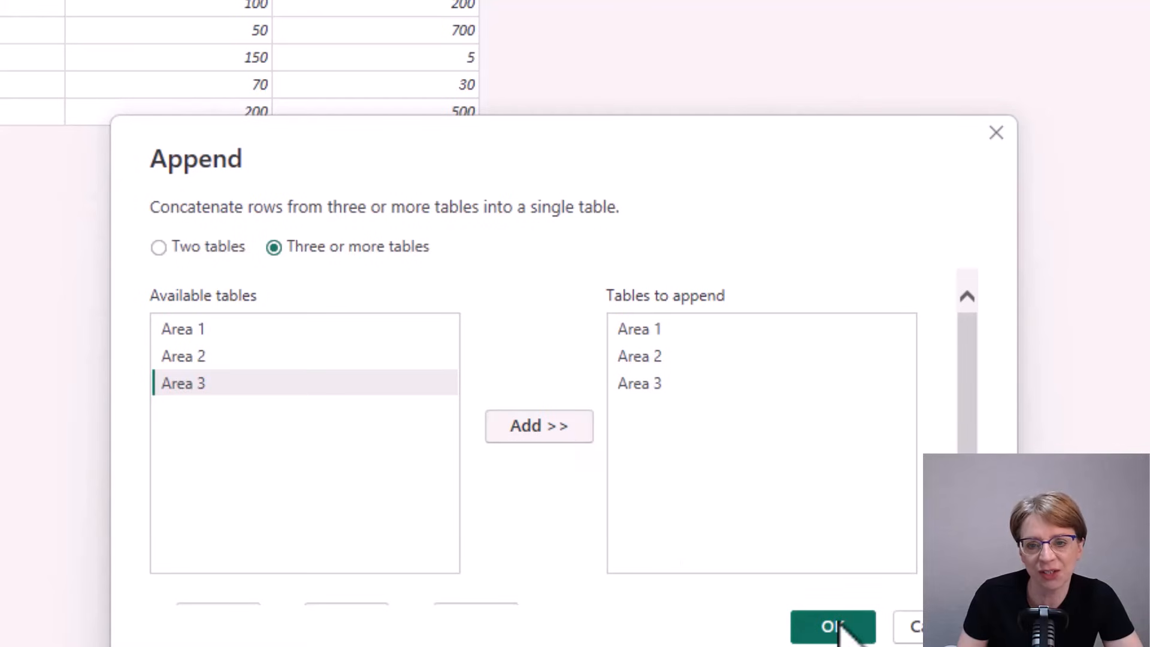
click(833, 627)
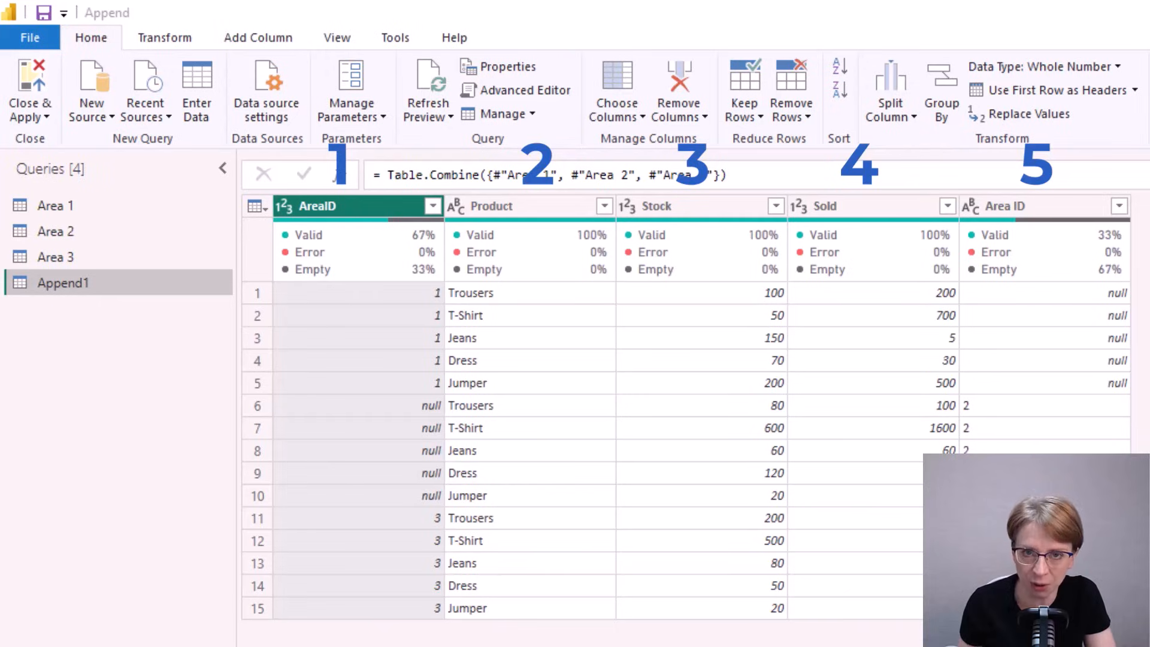
- In the Area 2 query, rename Area ID to AreaID and set it to Whole Number
click(1005, 206)
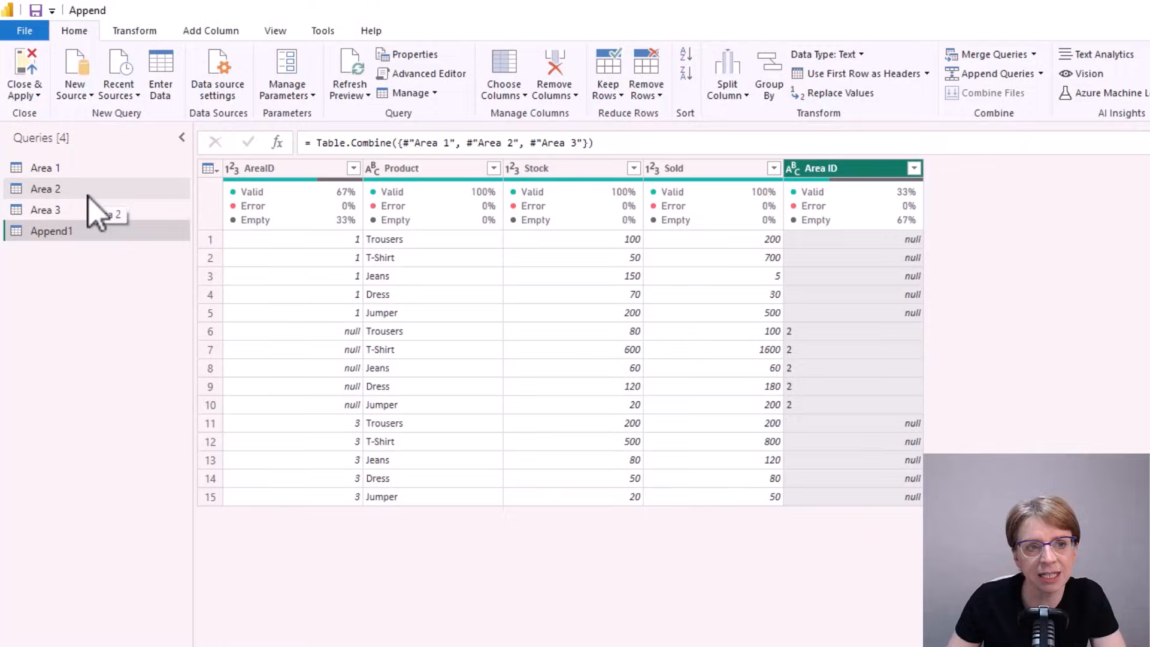
click(46, 188)
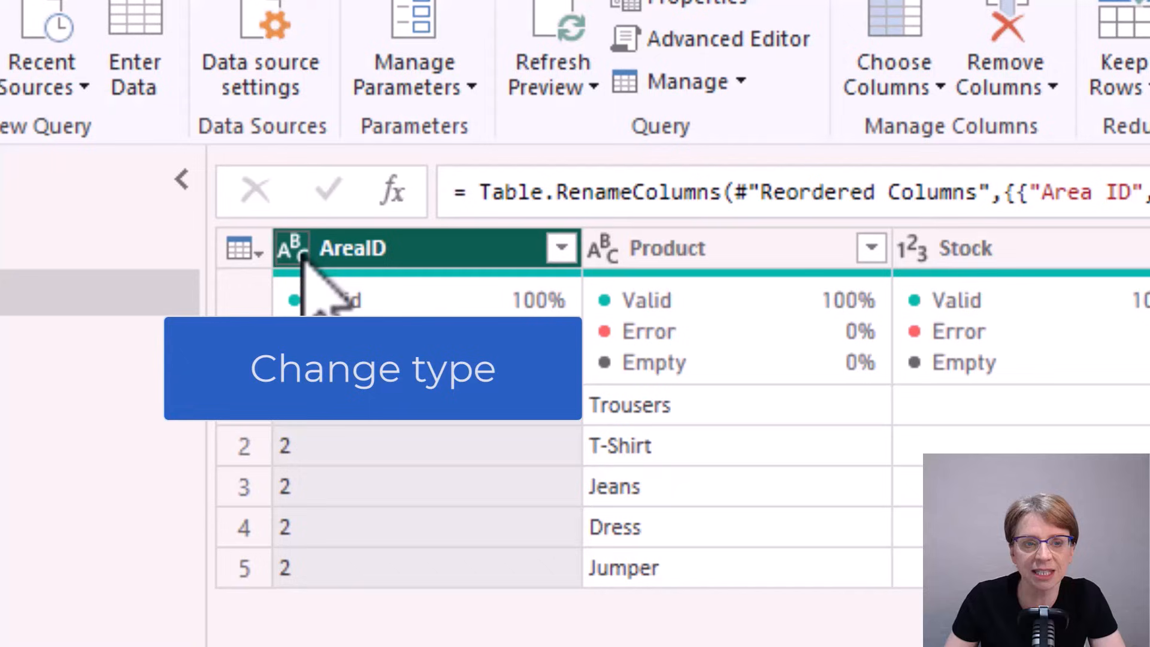
click(288, 248)
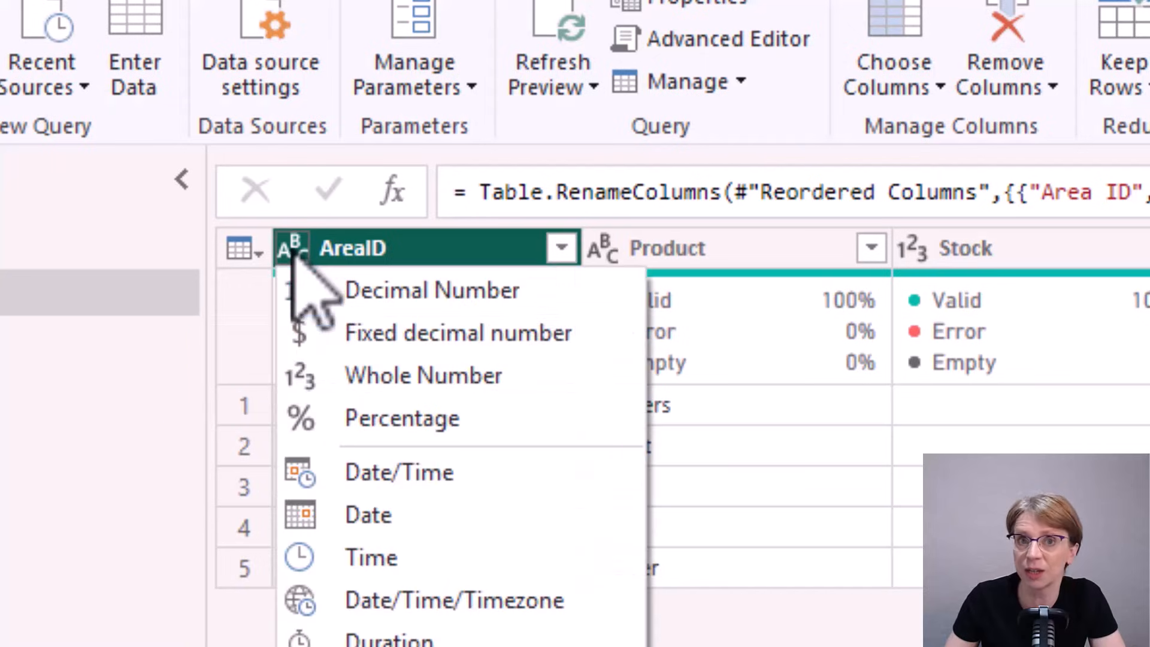
click(422, 375)
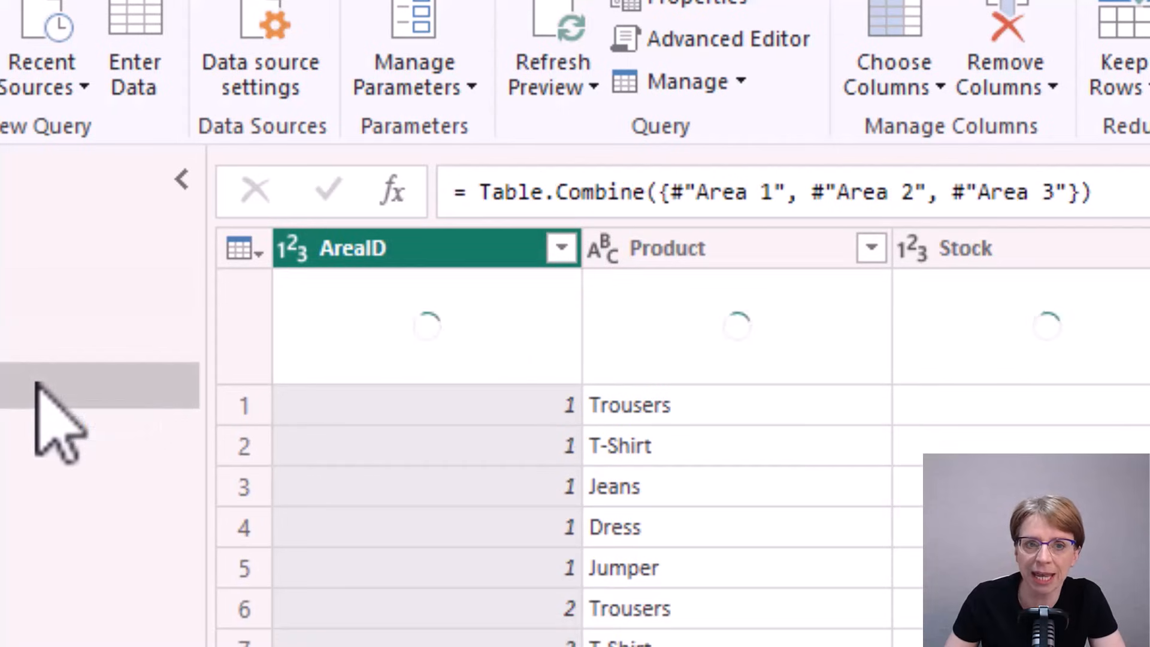
- View Append1: 15 rows in AreaID, Product, Stock, Sold with IDs 1, 2 and 3
click(60, 272)
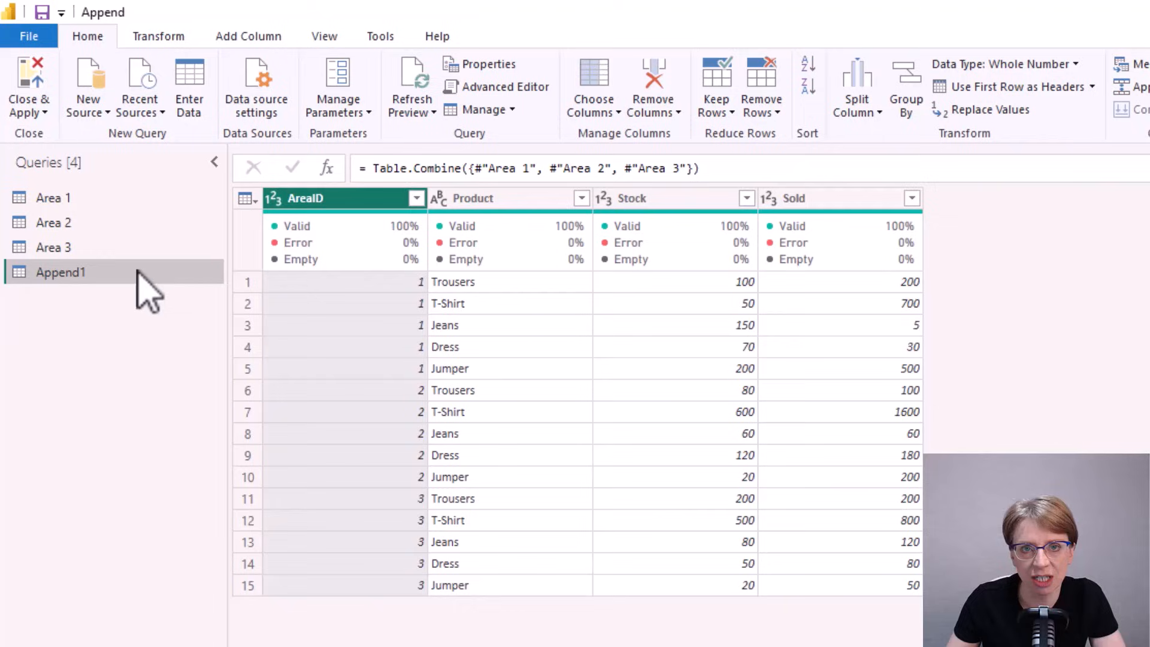